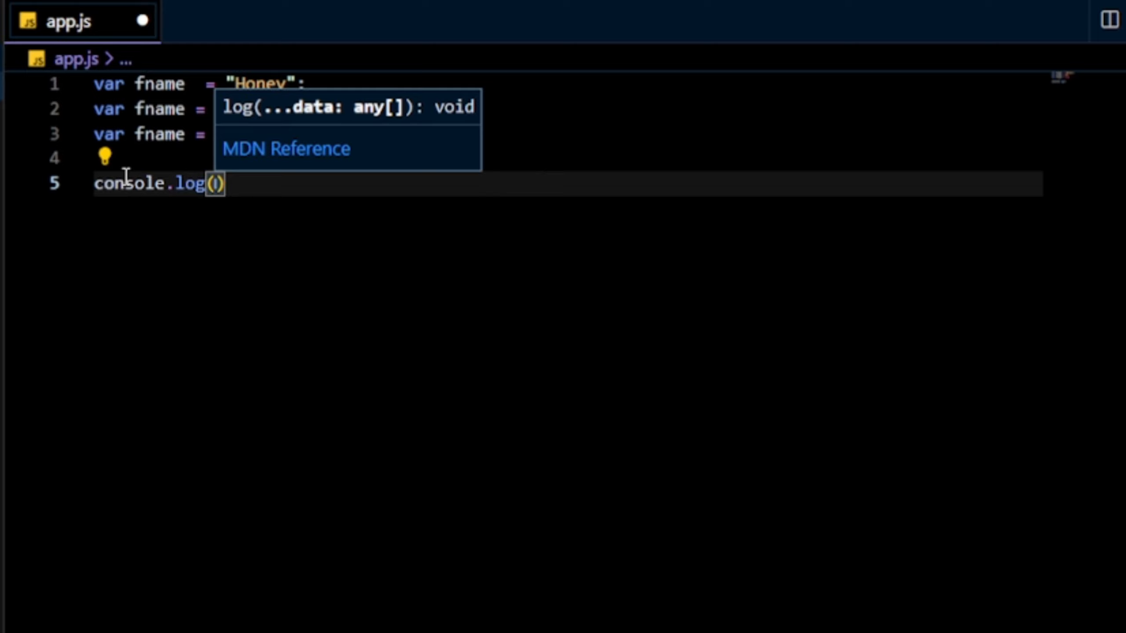
- Clear app.js of its old fname declarations and console.log line
{"action": "type", "text": "fname"}
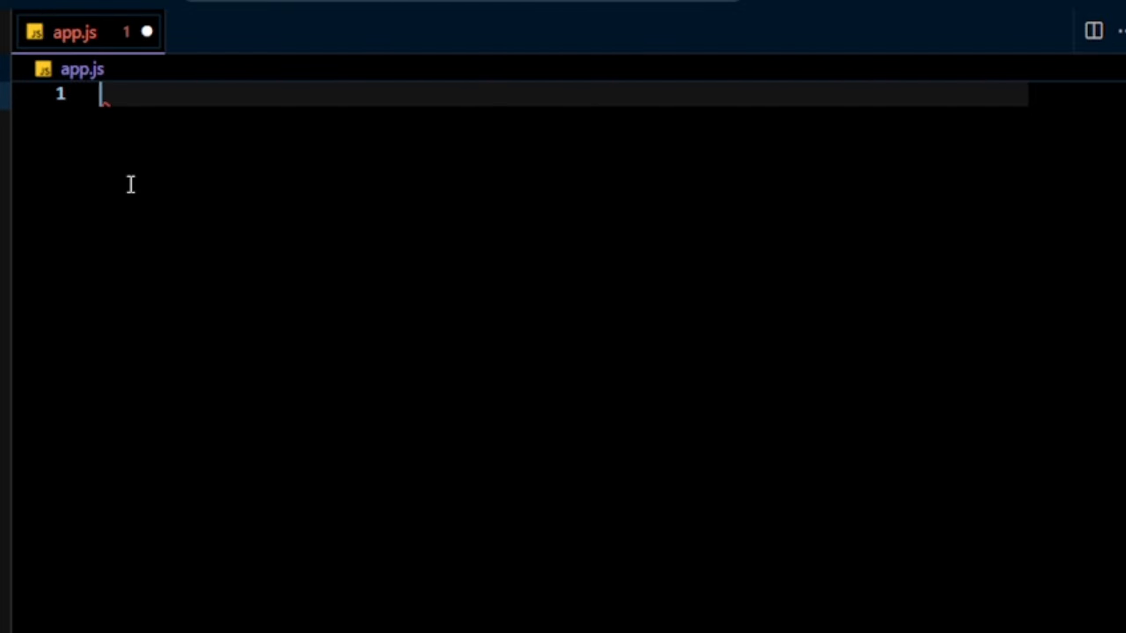
- Declare var fname as "Honey", 105 and true, then add console.log(fname)
{"action": "type", "text": "v"}
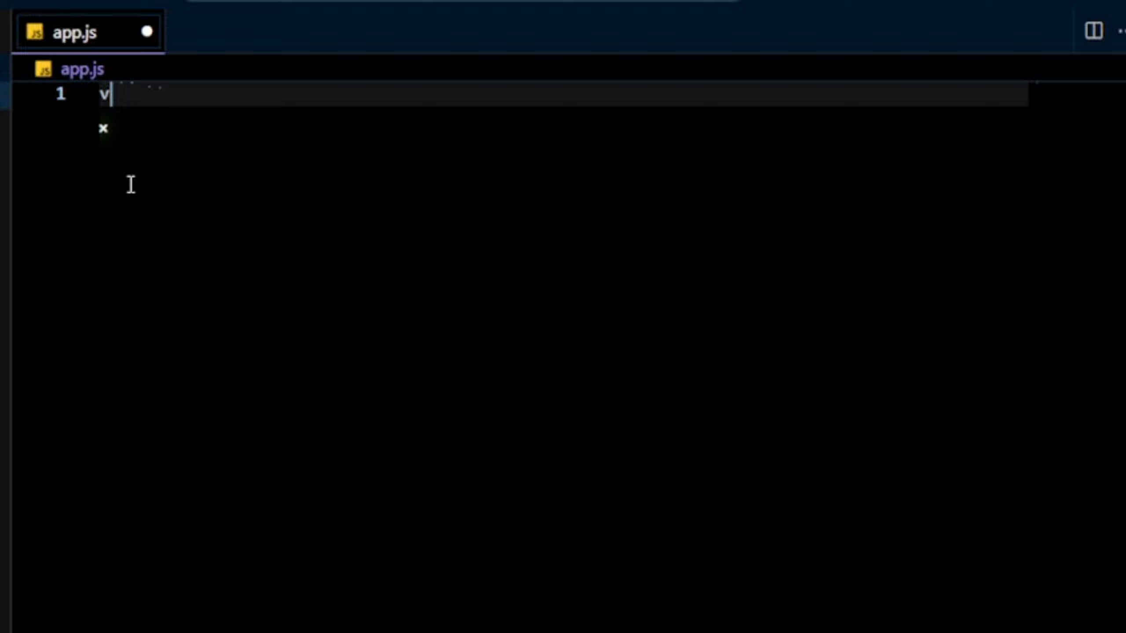
{"action": "type", "text": "ar fna"}
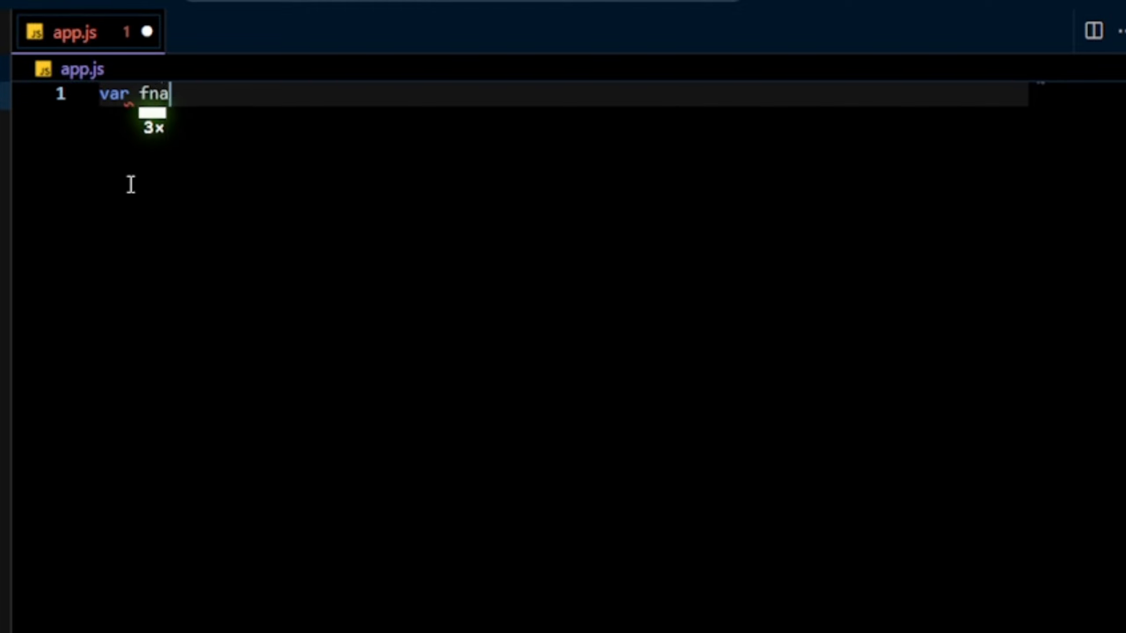
{"action": "type", "text": "me = \"\""}
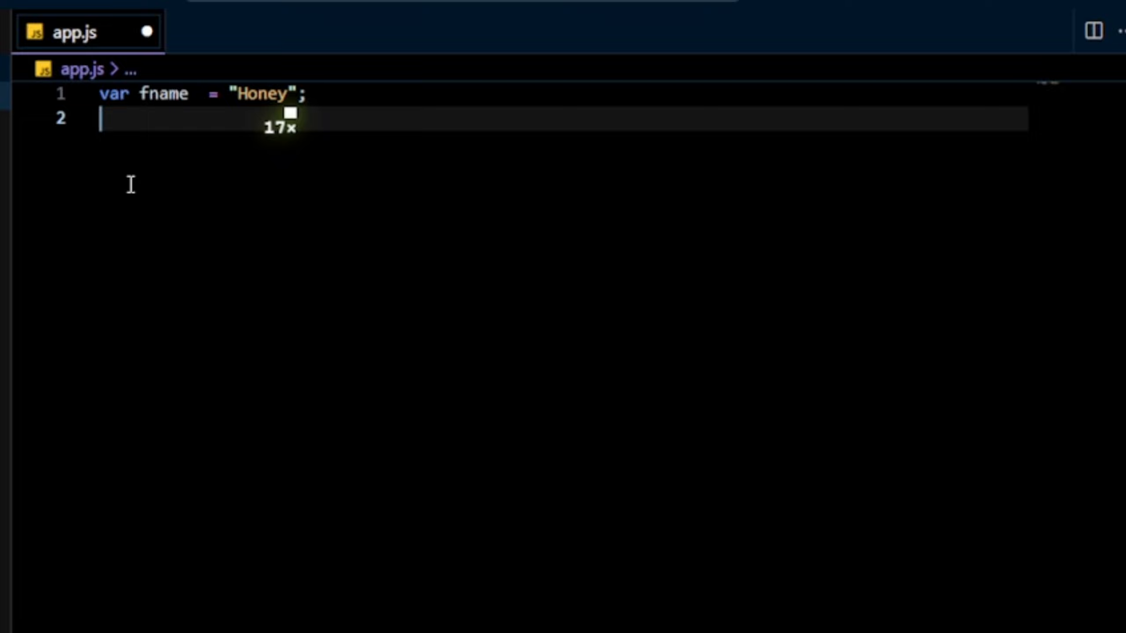
{"action": "type", "text": "va"}
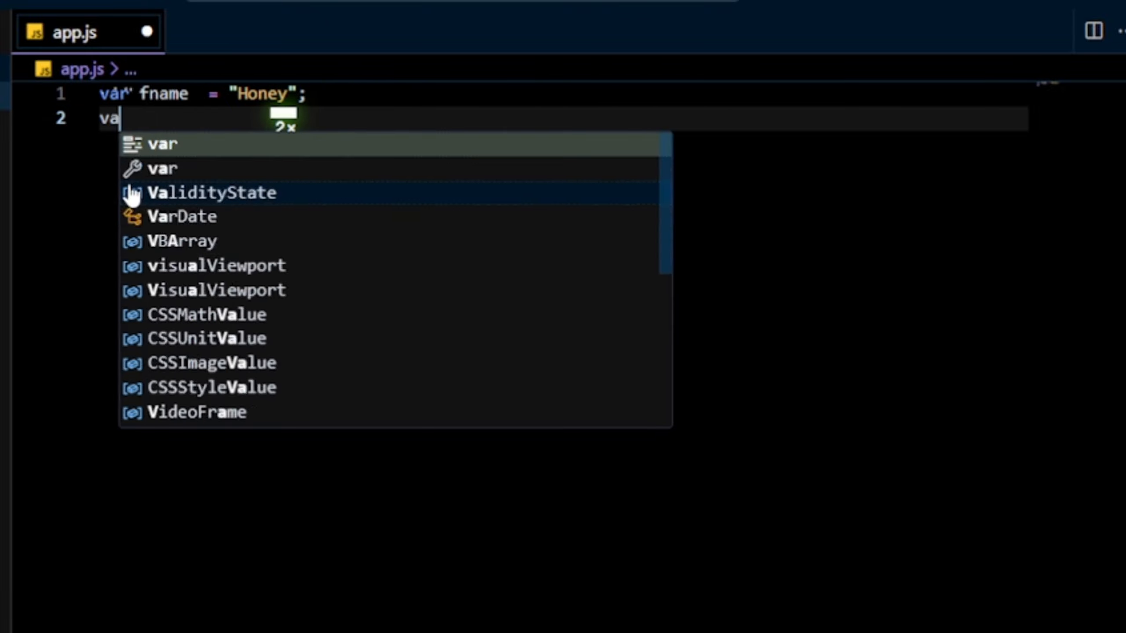
{"action": "type", "text": "fanm"}
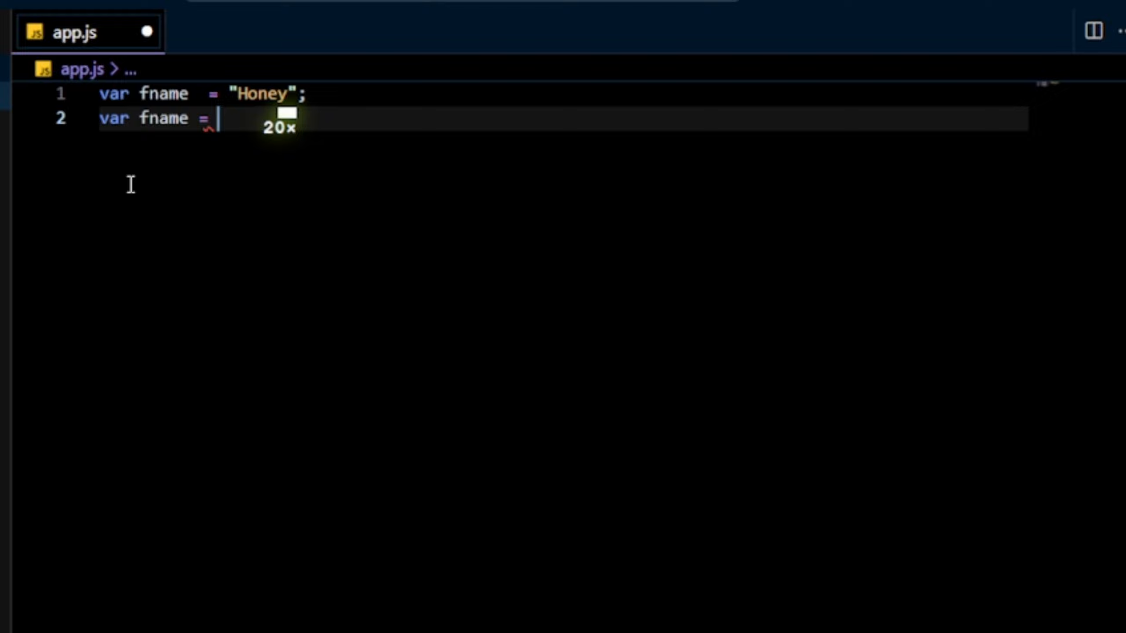
{"action": "type", "text": "105"}
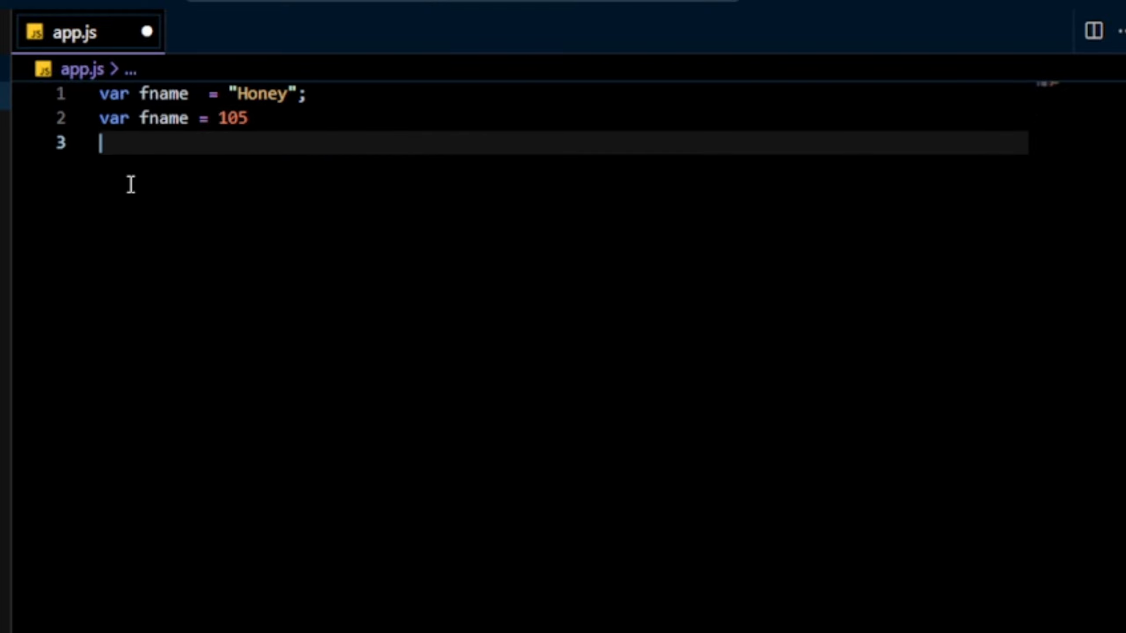
{"action": "type", "text": "var fame ="}
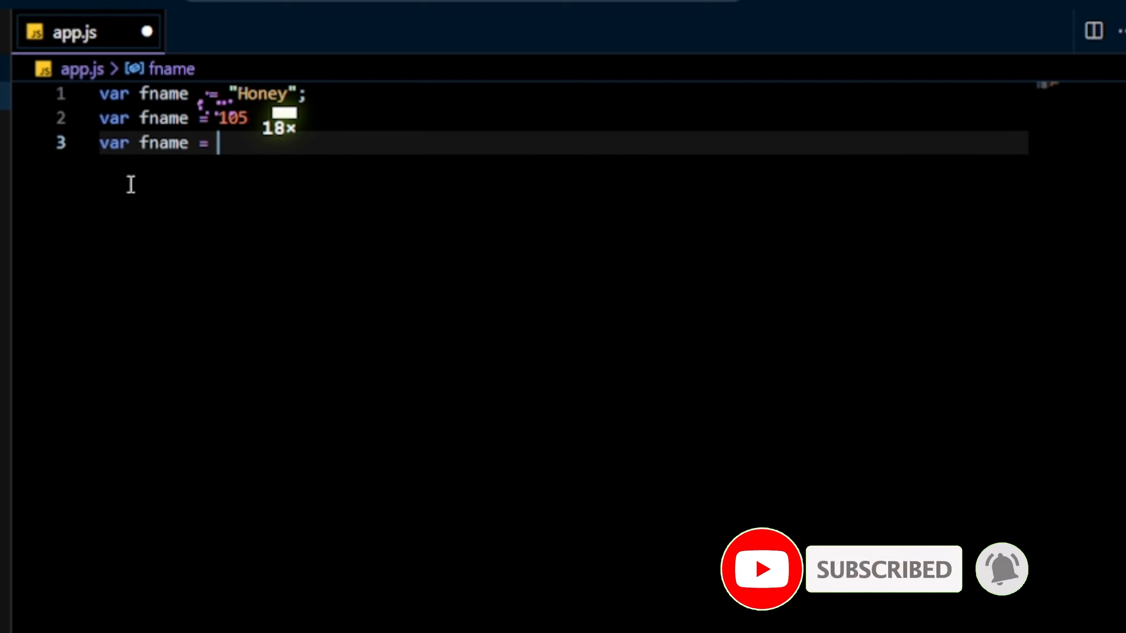
{"action": "type", "text": "true"}
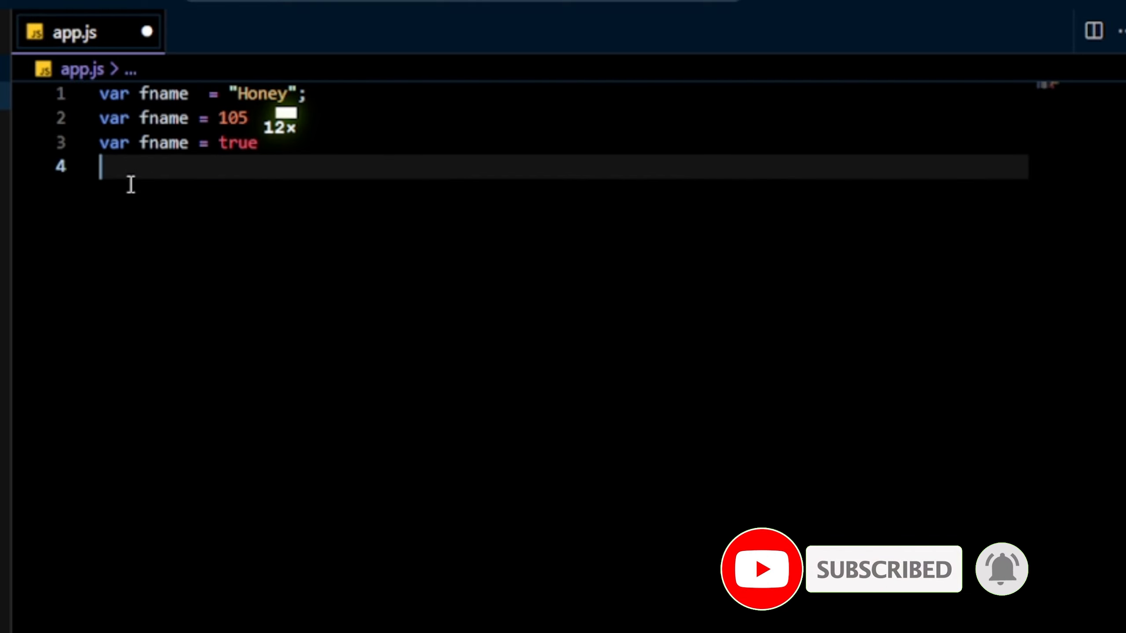
{"action": "type", "text": "console.log("}
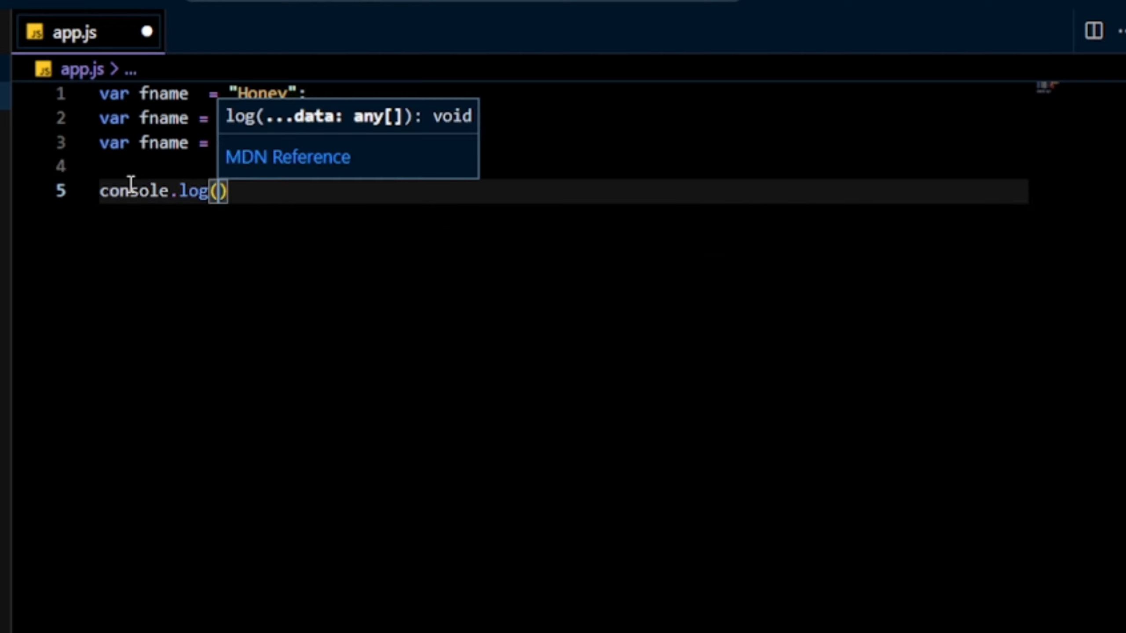
{"action": "type", "text": "fname"}
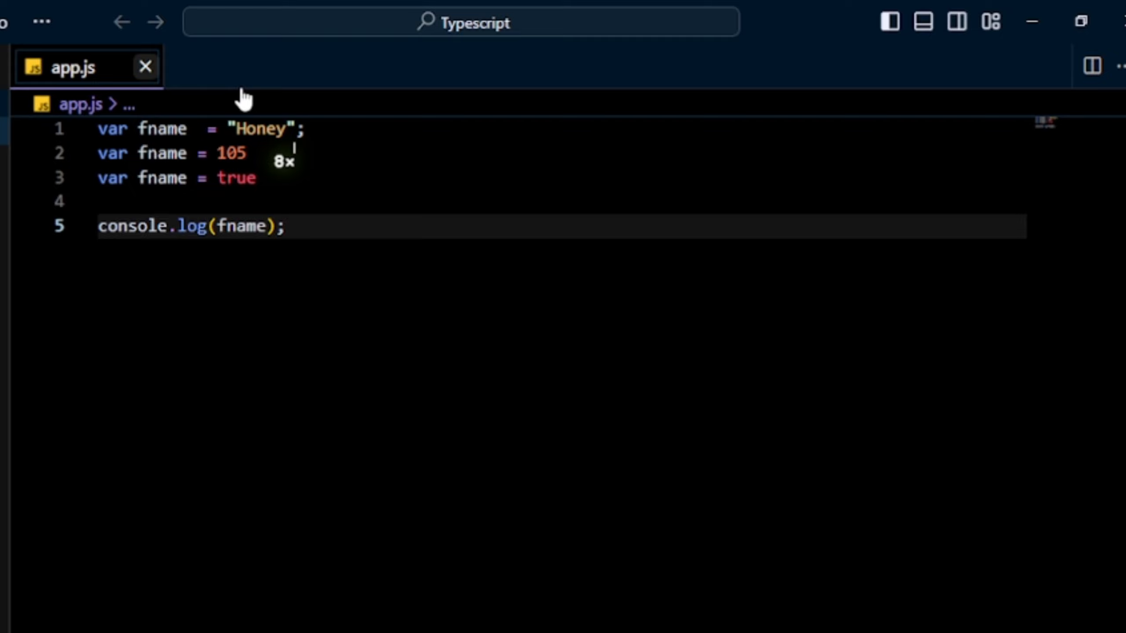
- Open a new terminal and run node app.js, which prints true
{"action": "left_click", "coordinate": [41, 22]}
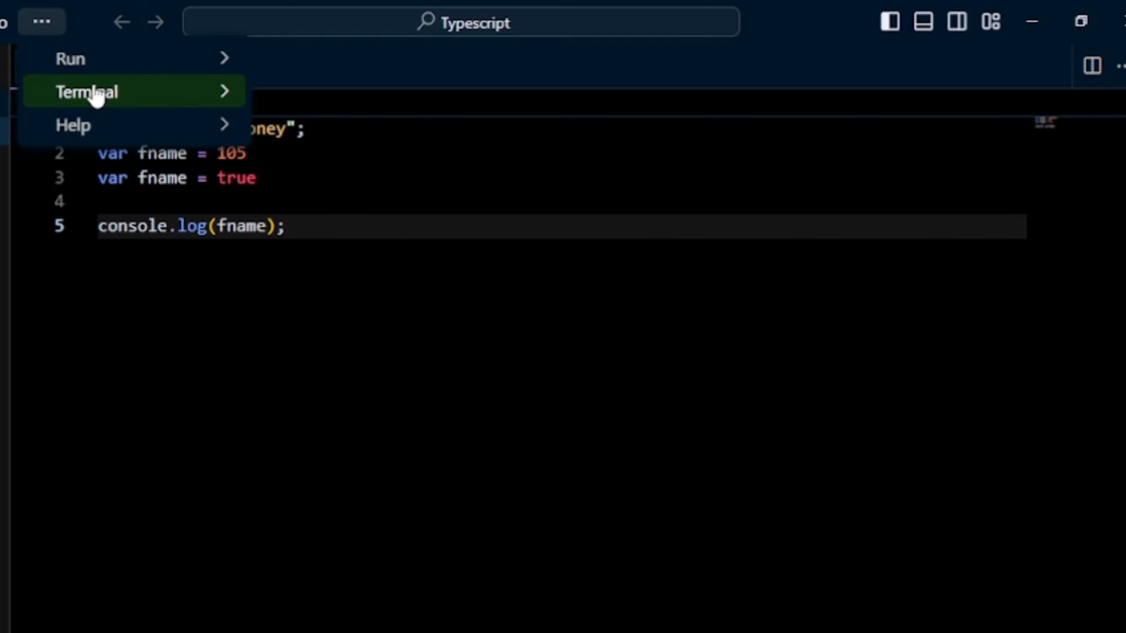
{"action": "left_click", "coordinate": [86, 92]}
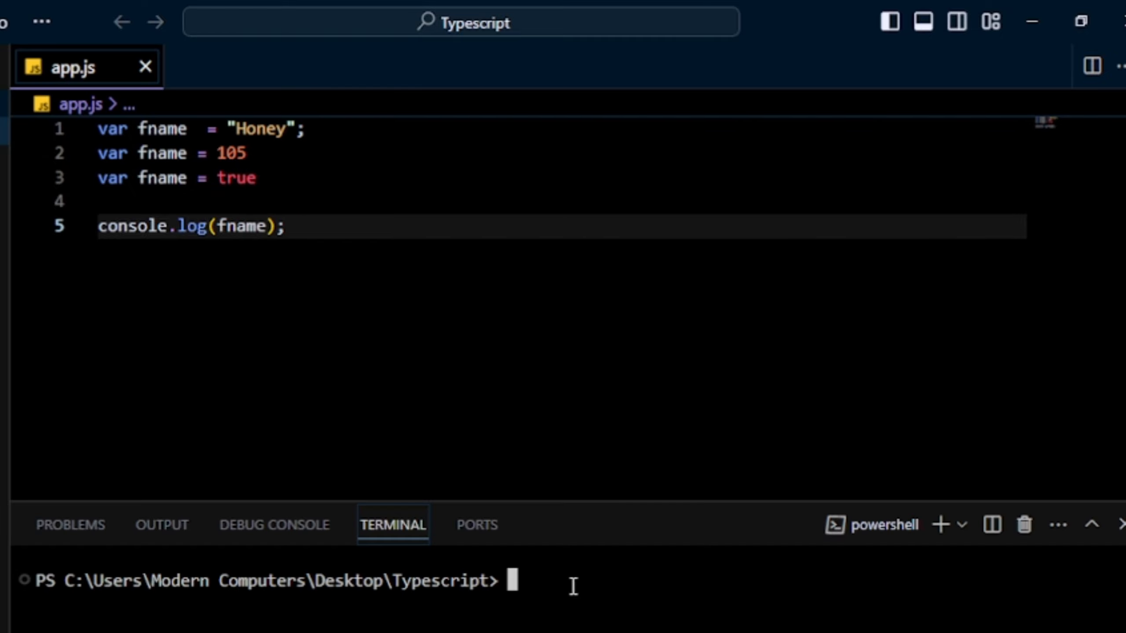
{"action": "type", "text": "node"}
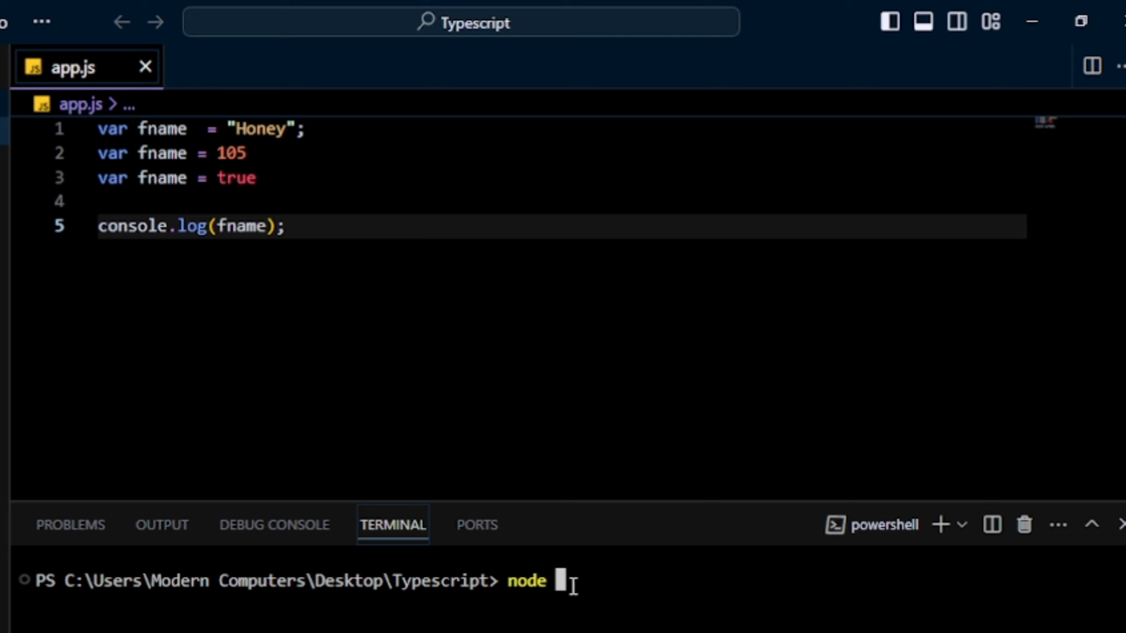
{"action": "type", "text": "app.js"}
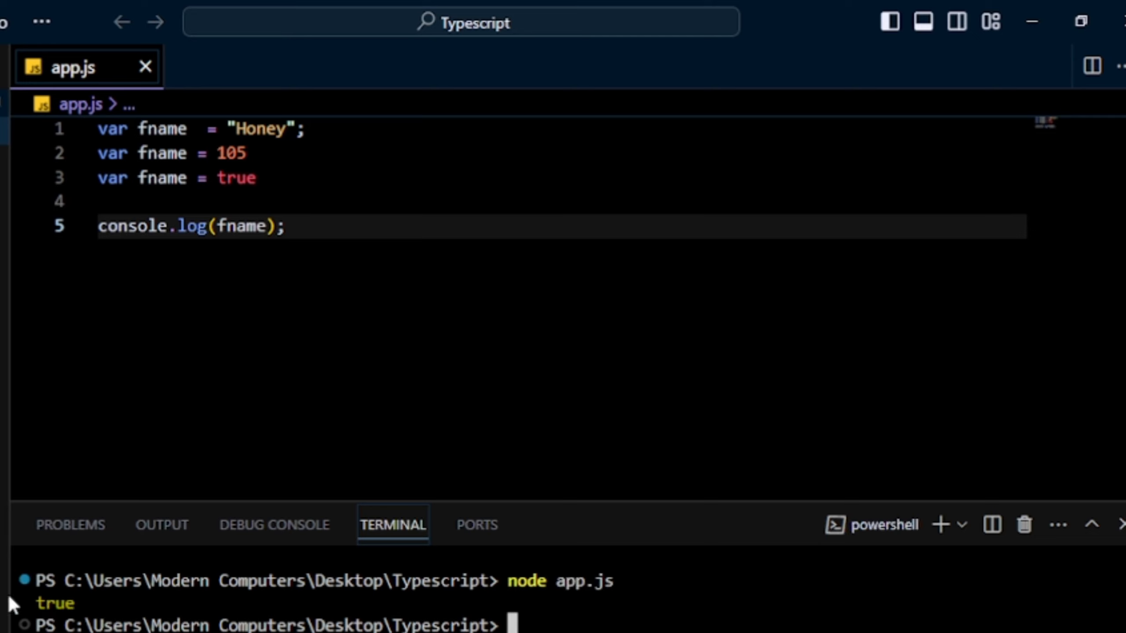
{"action": "mouse_move", "coordinate": [57, 607]}
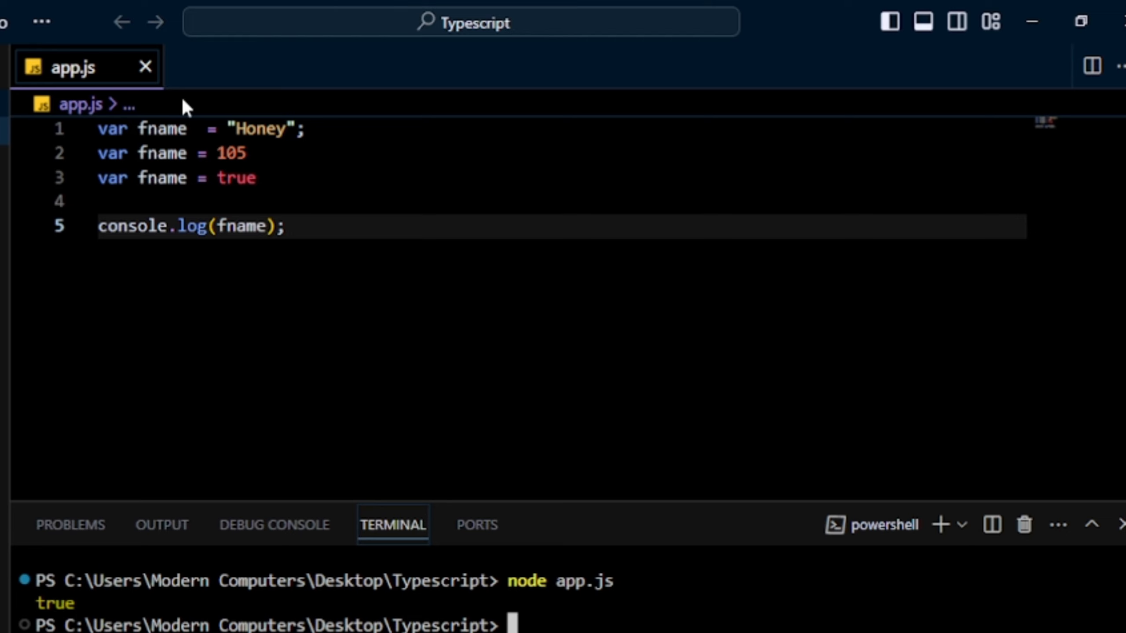
- Create a new file named type.ts in the project Explorer
{"action": "left_click", "coordinate": [30, 74]}
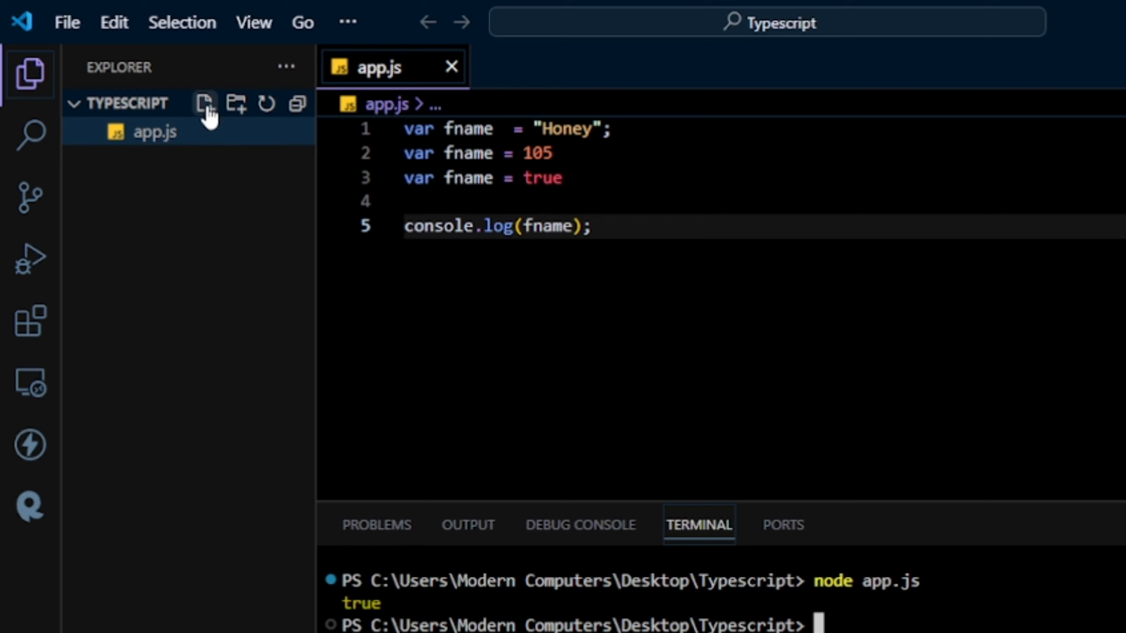
{"action": "left_click", "coordinate": [205, 103]}
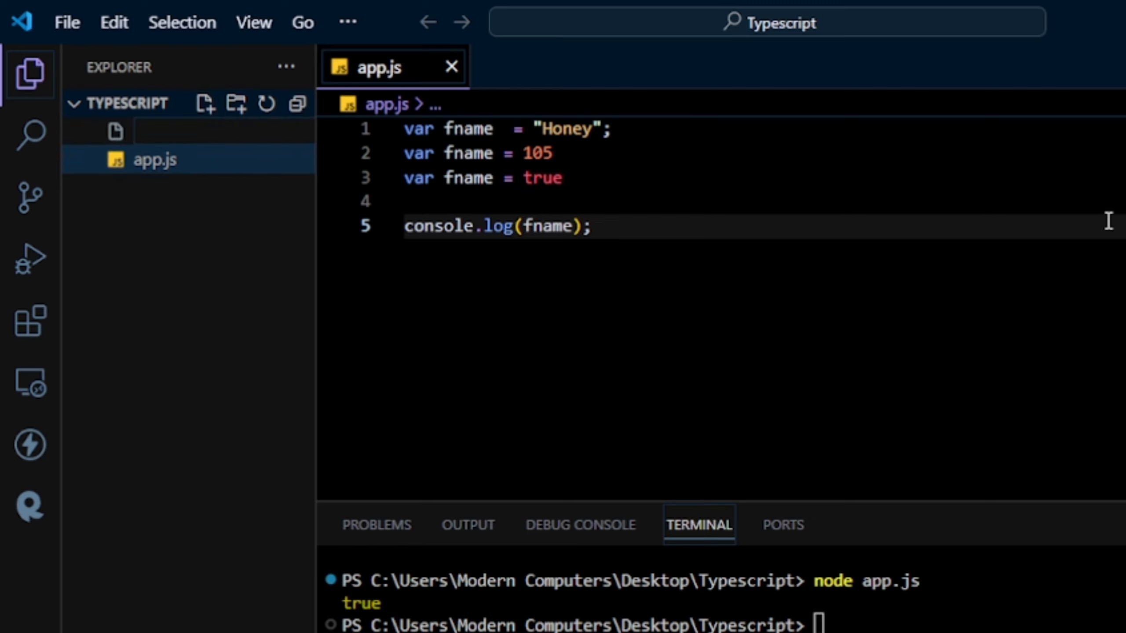
{"action": "type", "text": "type.j"}
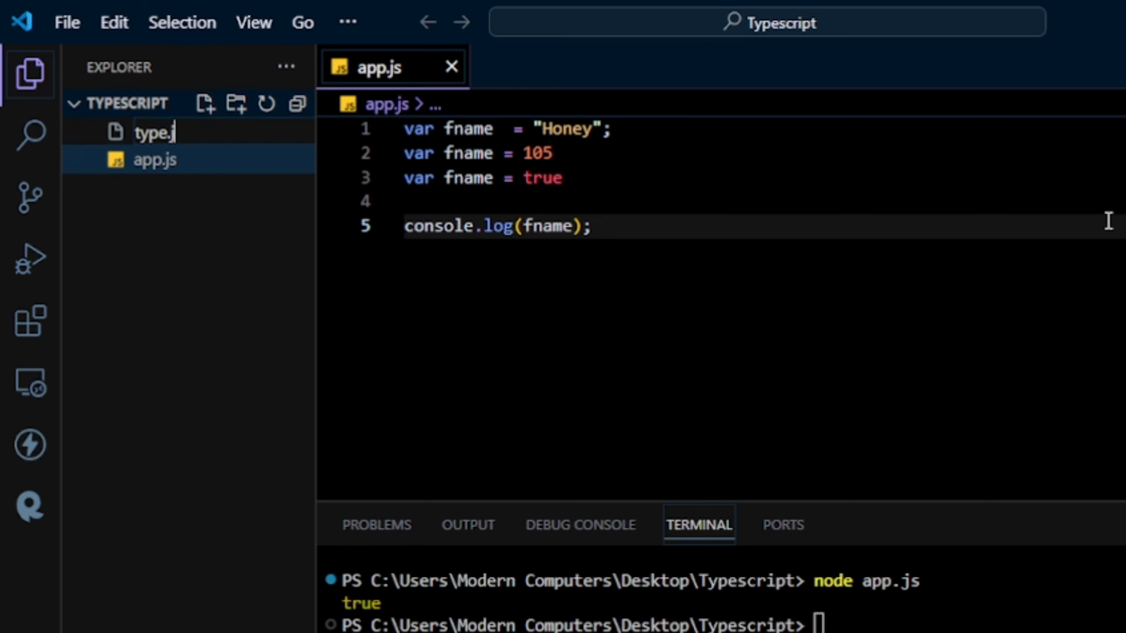
{"action": "key", "text": "Enter"}
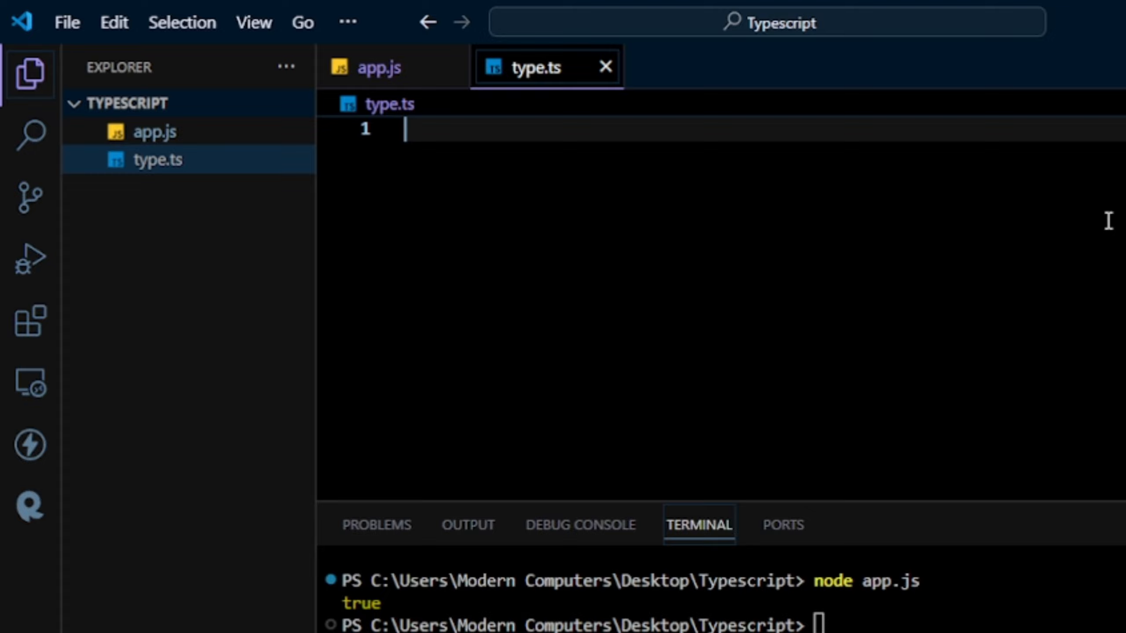
- Copy the app.js code into type.ts and annotate the first fname as :string
{"action": "left_click", "coordinate": [379, 67]}
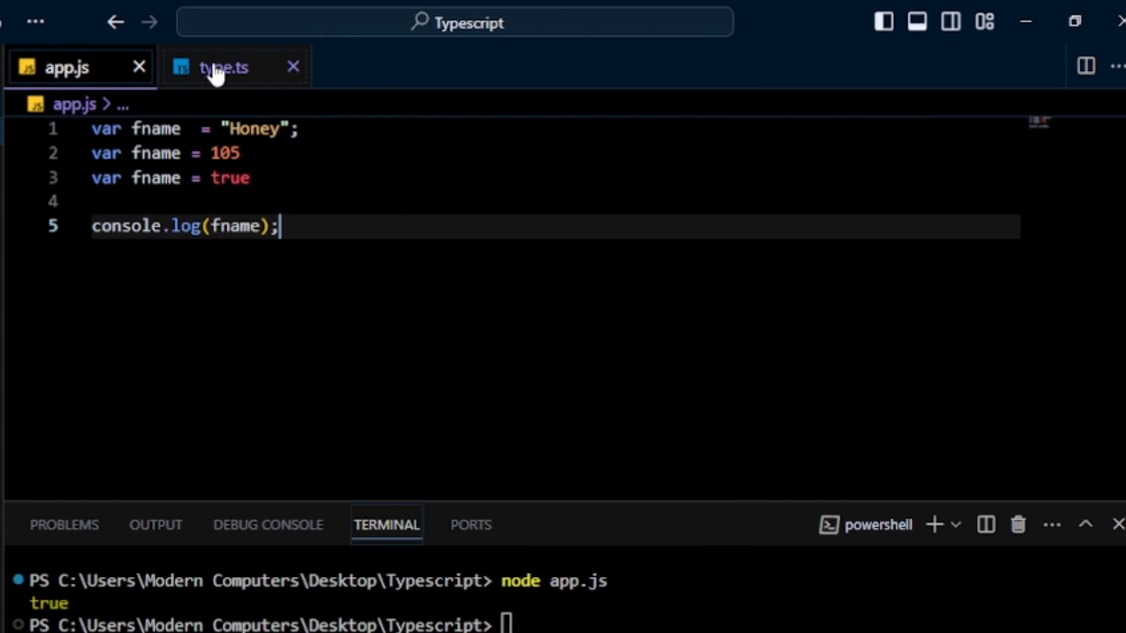
{"action": "left_click", "coordinate": [222, 67]}
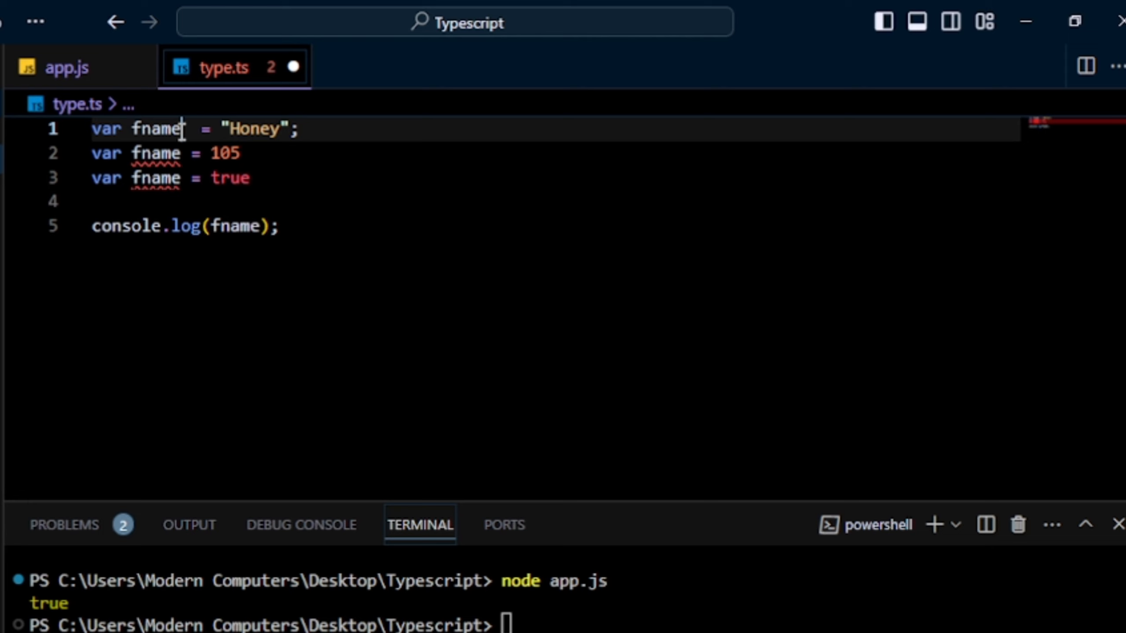
{"action": "type", "text": ":"}
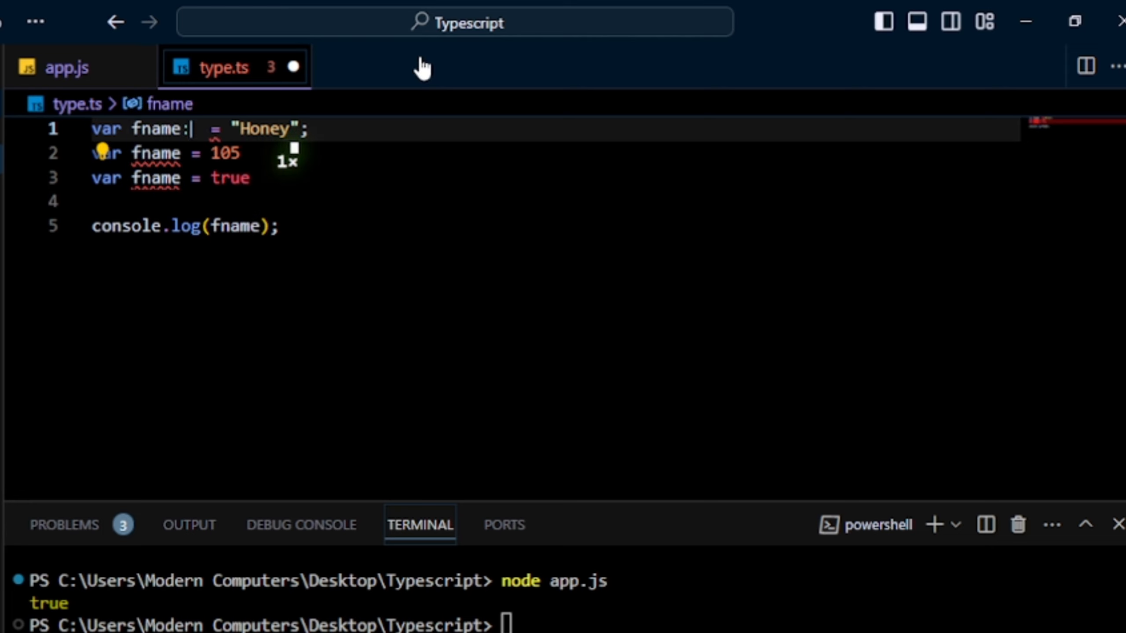
{"action": "type", "text": "string"}
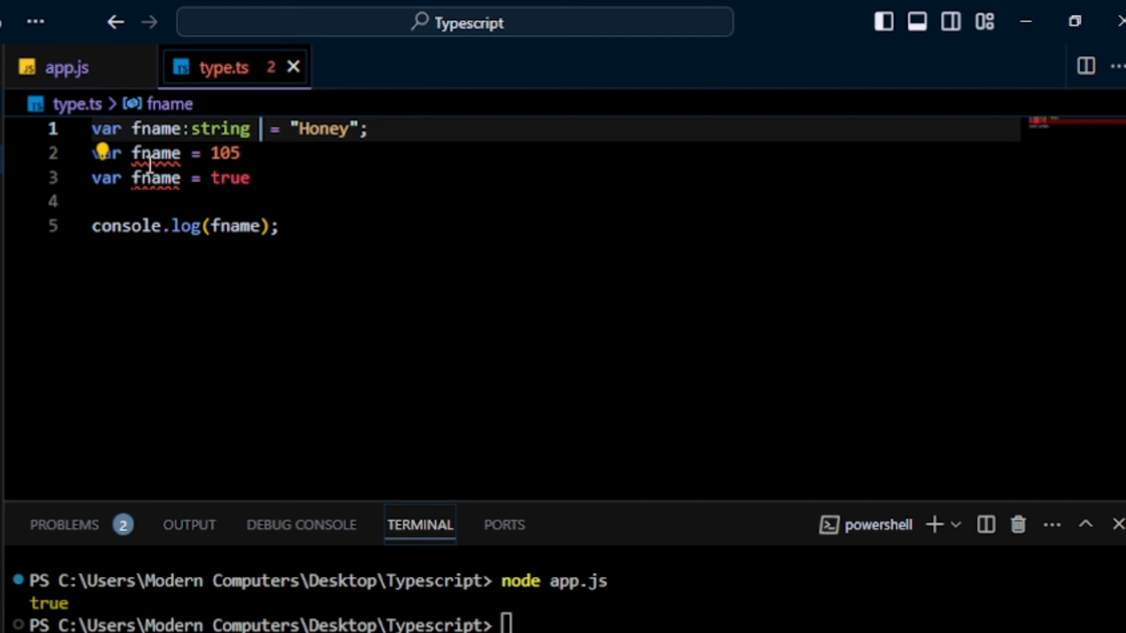
{"action": "mouse_move", "coordinate": [156, 153]}
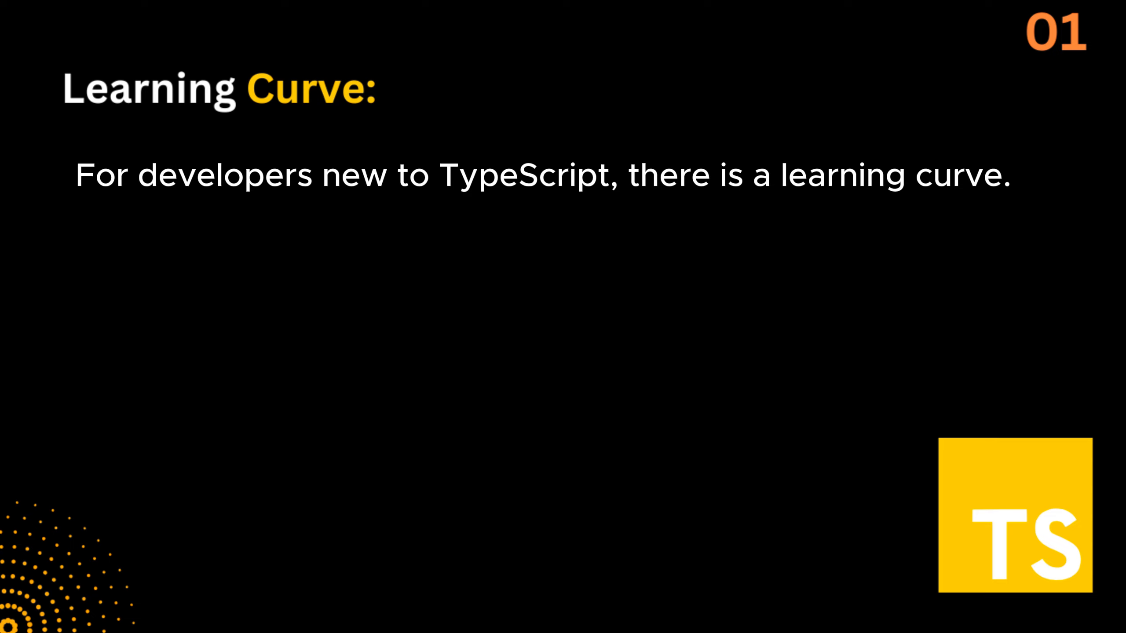
- Advance the slides past Compilation Step to the Potential for Overhead slide
{"action": "key", "text": "right"}
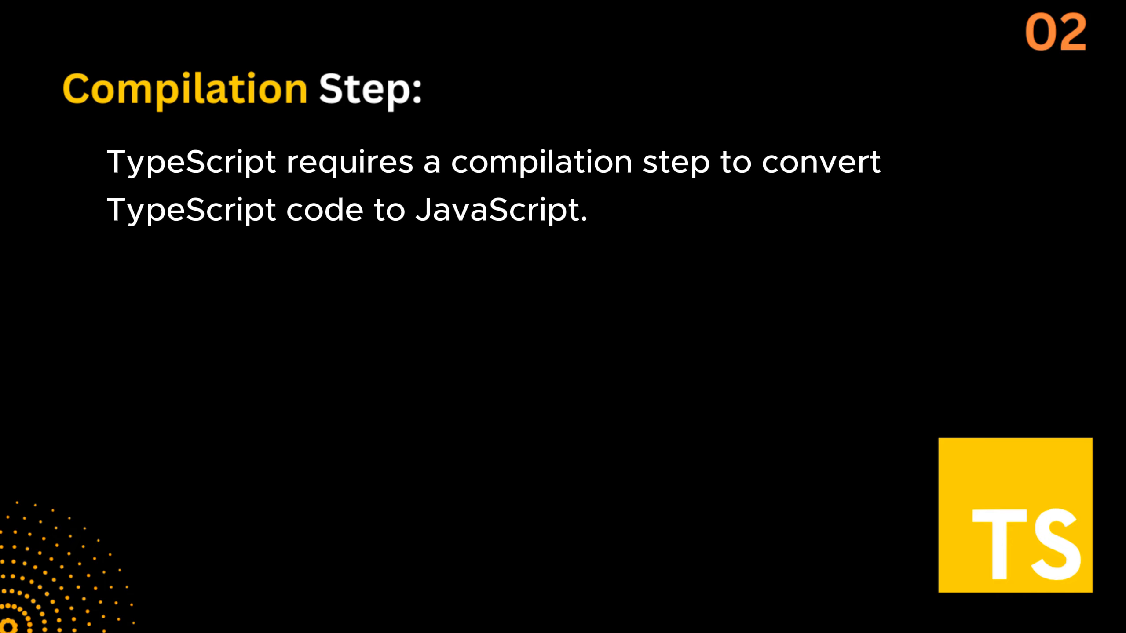
{"action": "key", "text": "Right"}
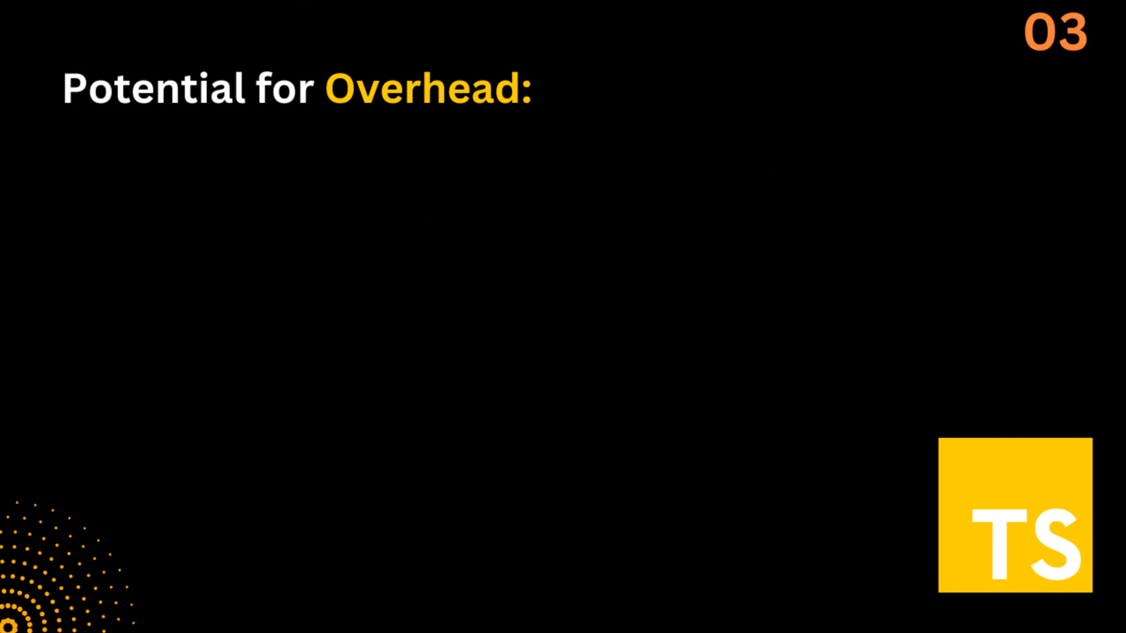